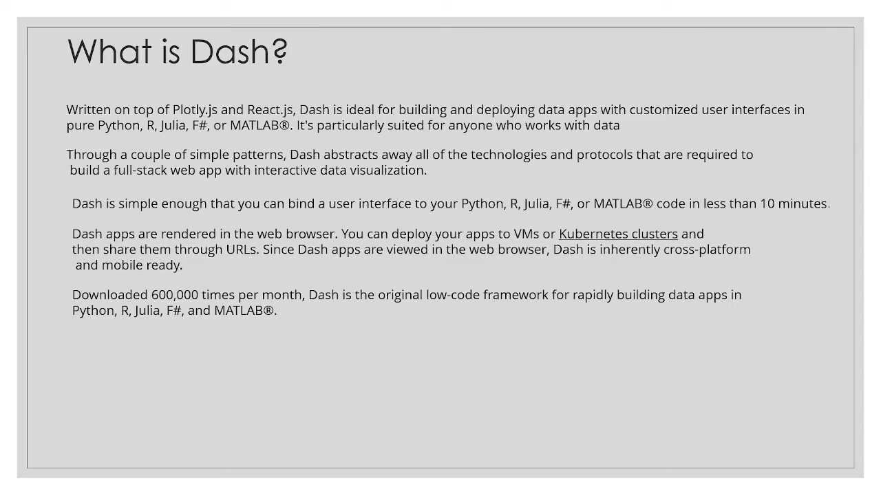
# Reveal the 'How to Install?' steps and the dash.plotly.com link on the slide.
pyautogui.write('How to Install?')
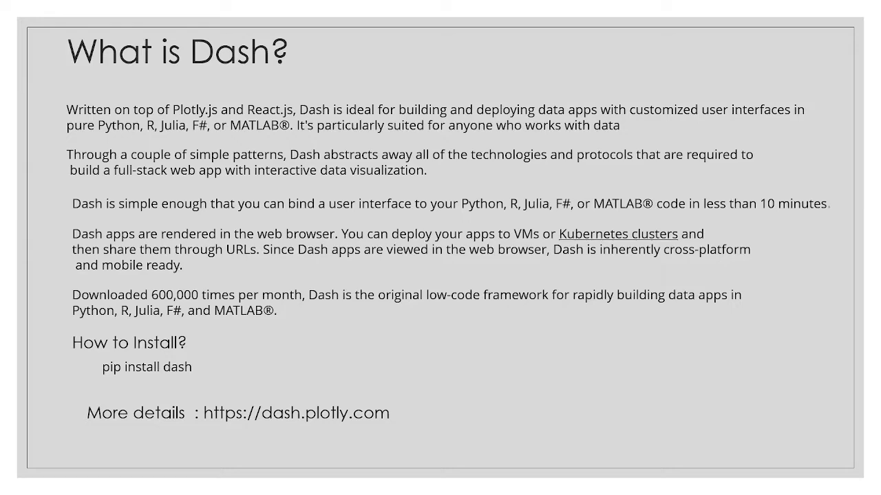
pyautogui.press('Right')
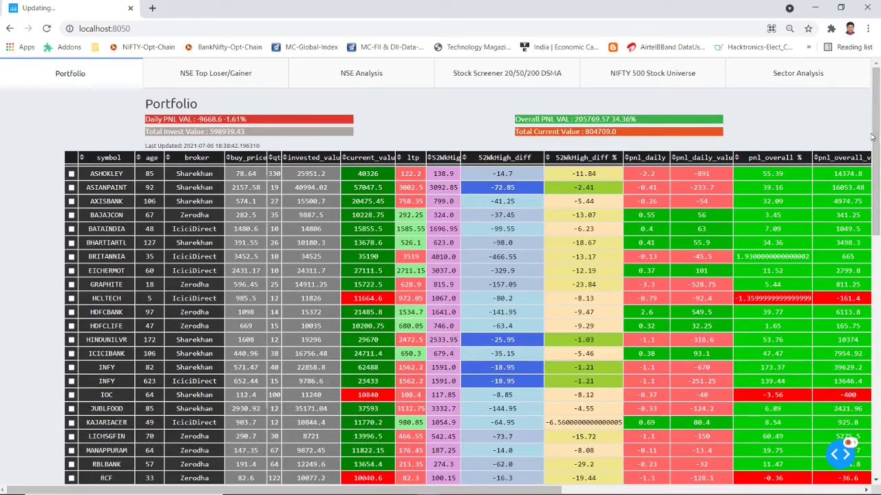
pyautogui.scroll(-3)
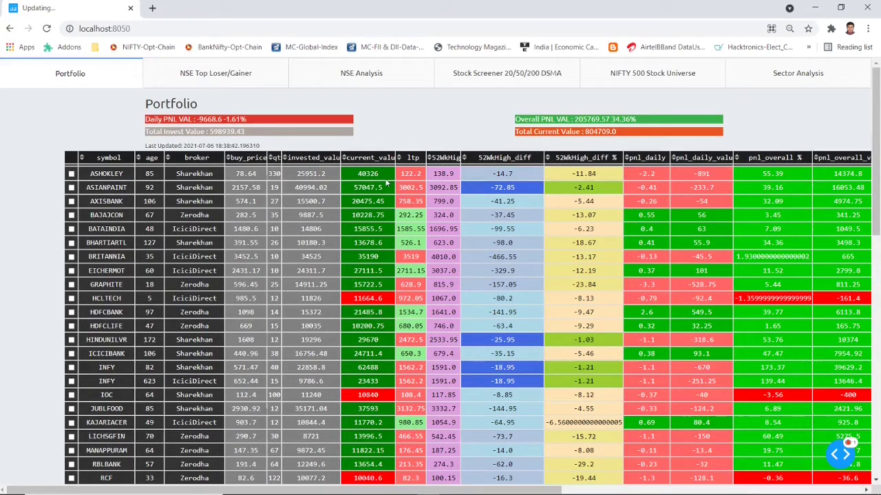
pyautogui.moveTo(385, 182)
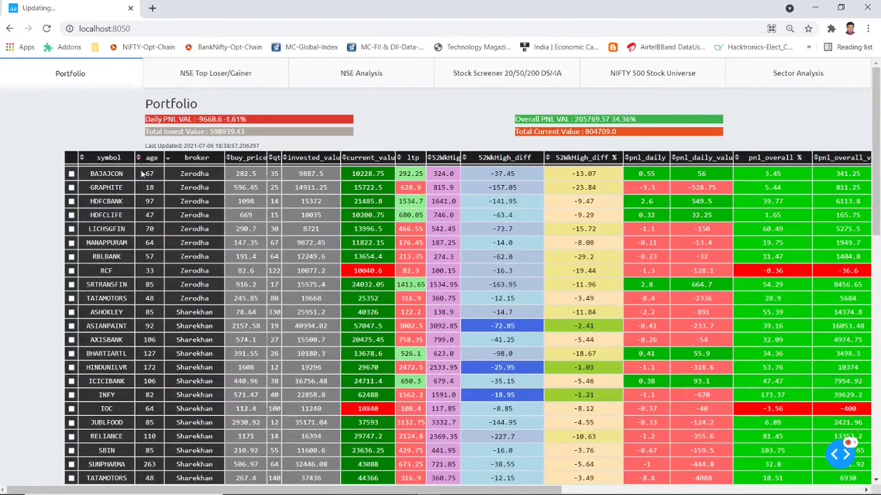
pyautogui.click(108, 157)
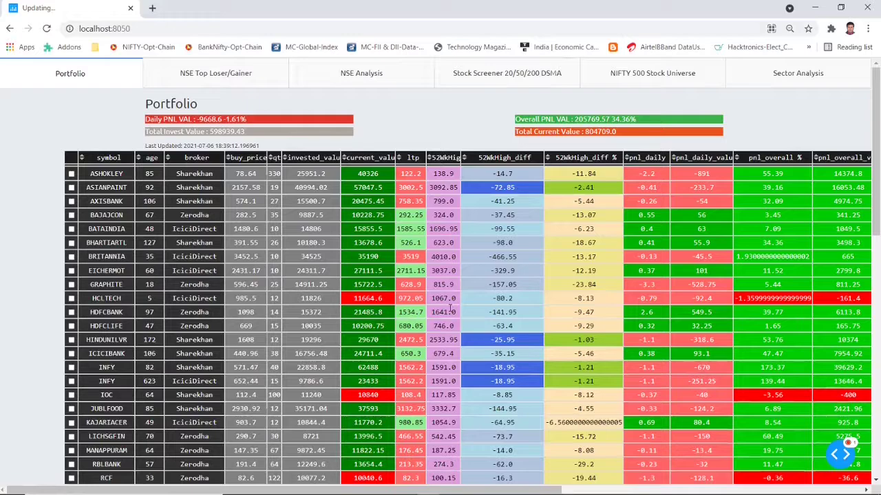
pyautogui.scroll(-3)
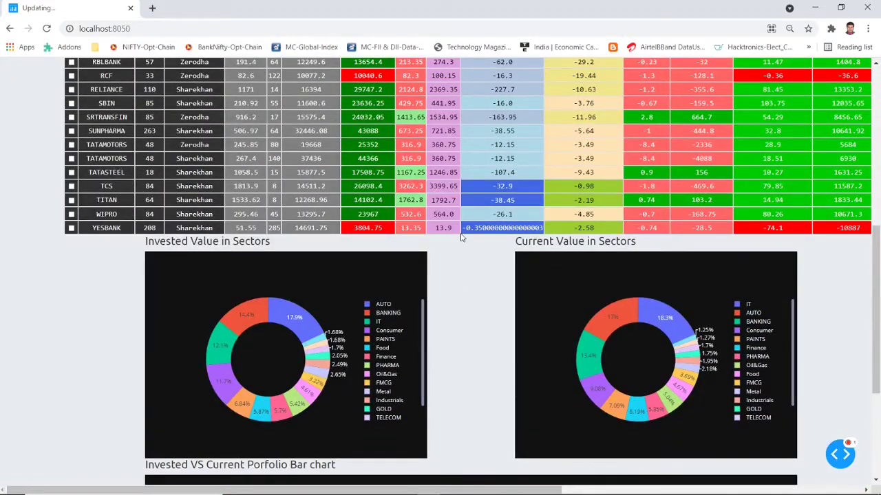
pyautogui.scroll(-3)
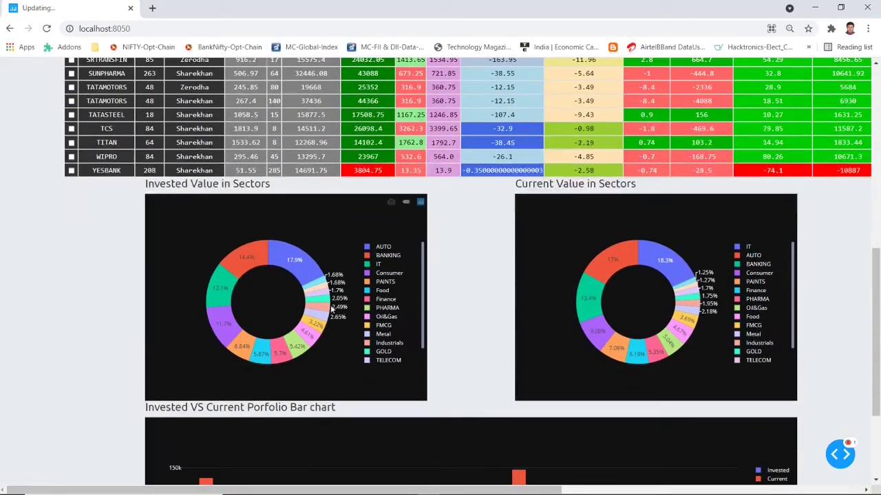
pyautogui.moveTo(292, 337)
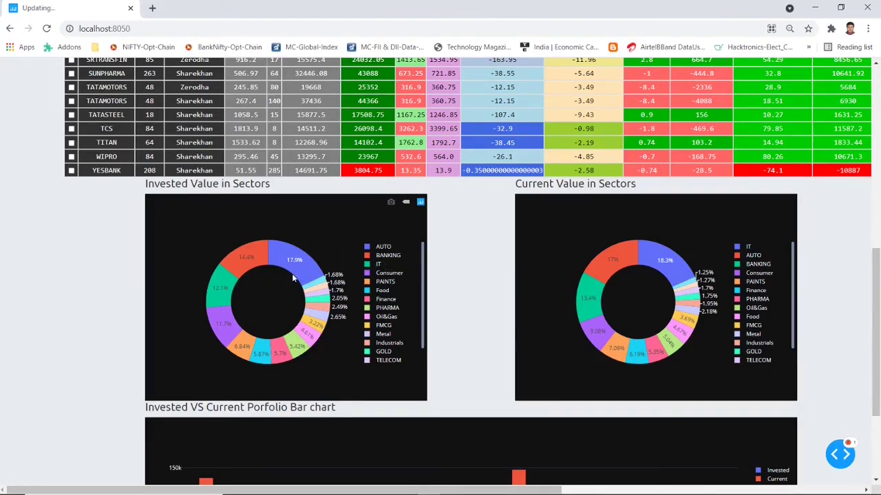
pyautogui.moveTo(302, 263)
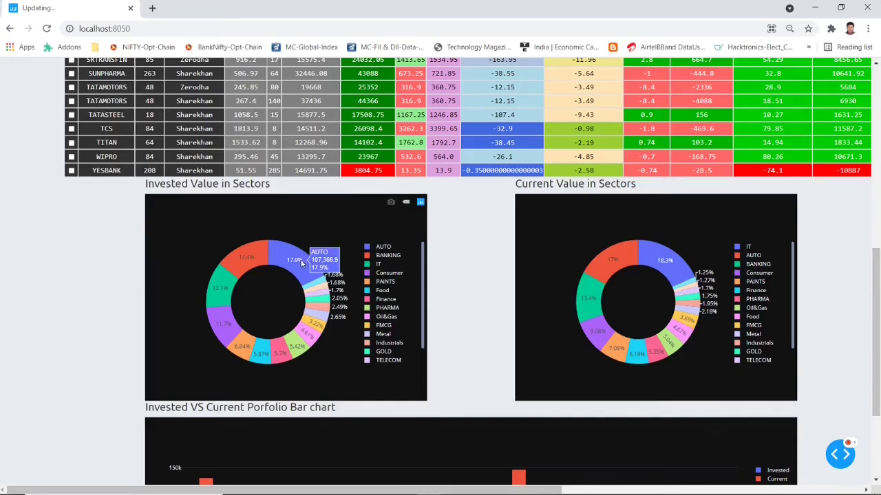
pyautogui.moveTo(537, 236)
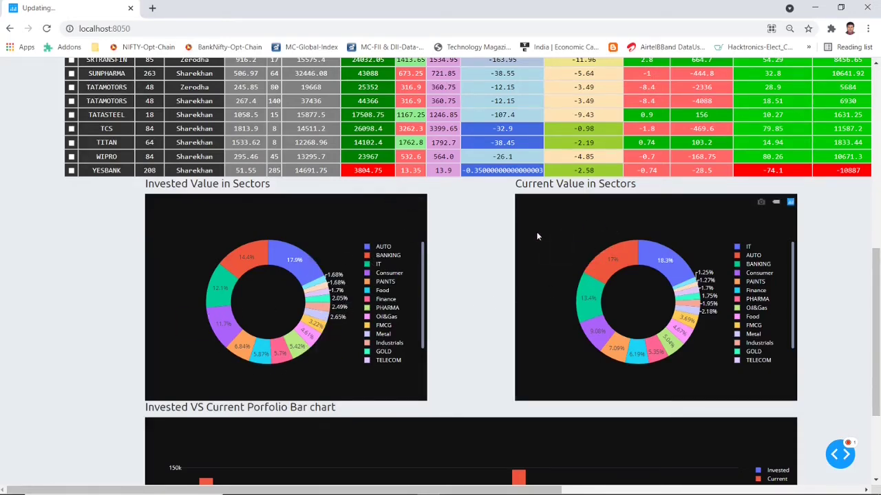
pyautogui.scroll(-3)
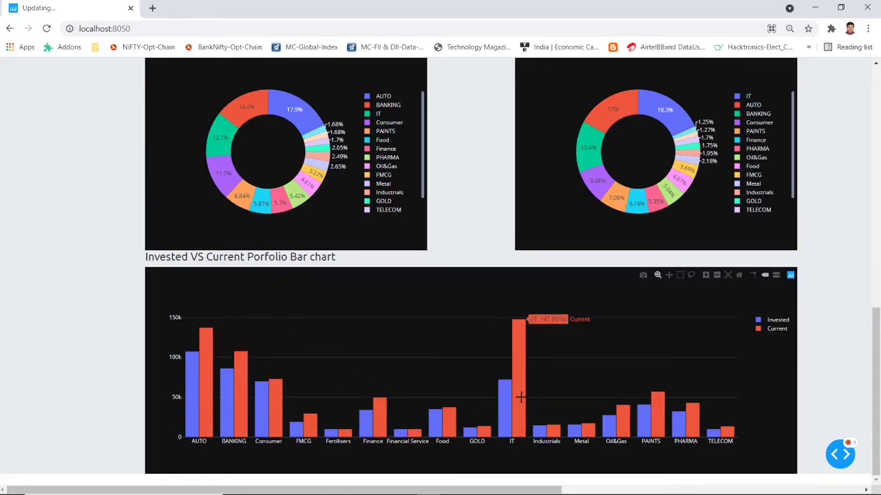
pyautogui.moveTo(523, 324)
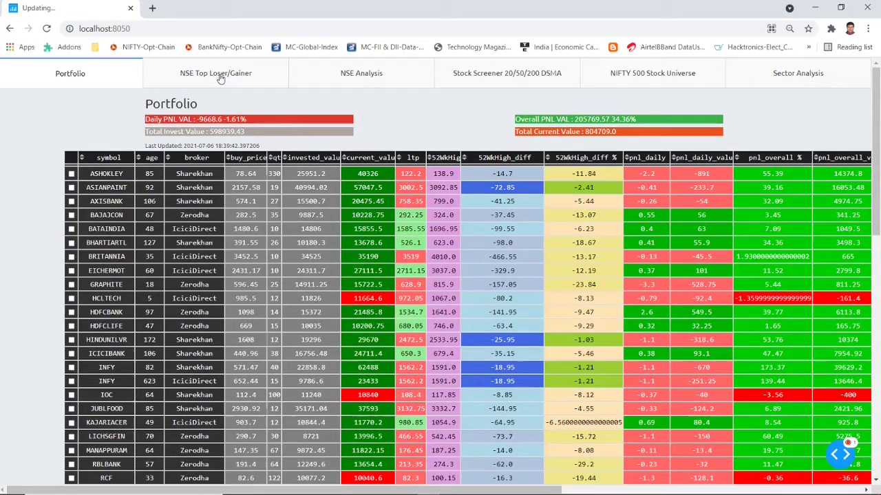
# View the NSE Top Loser/Gainer table, then the NSE Analysis Nifty 50 and Nifty Bank charts.
pyautogui.click(215, 73)
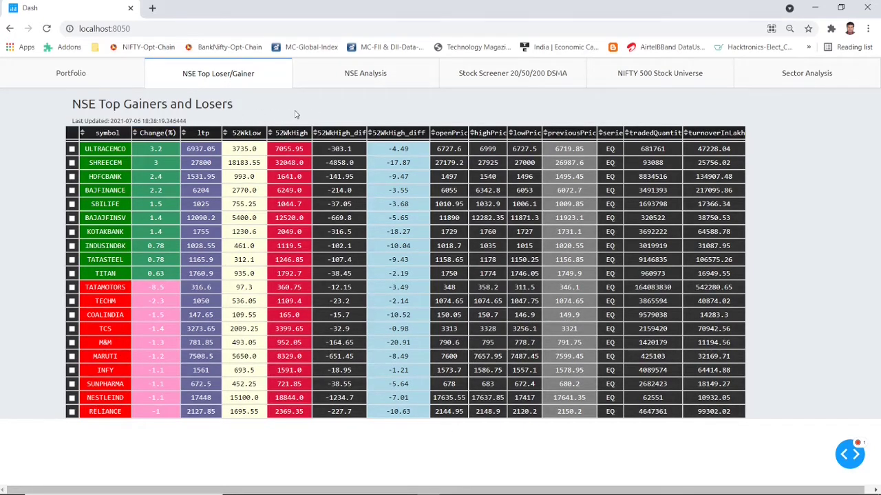
pyautogui.click(361, 73)
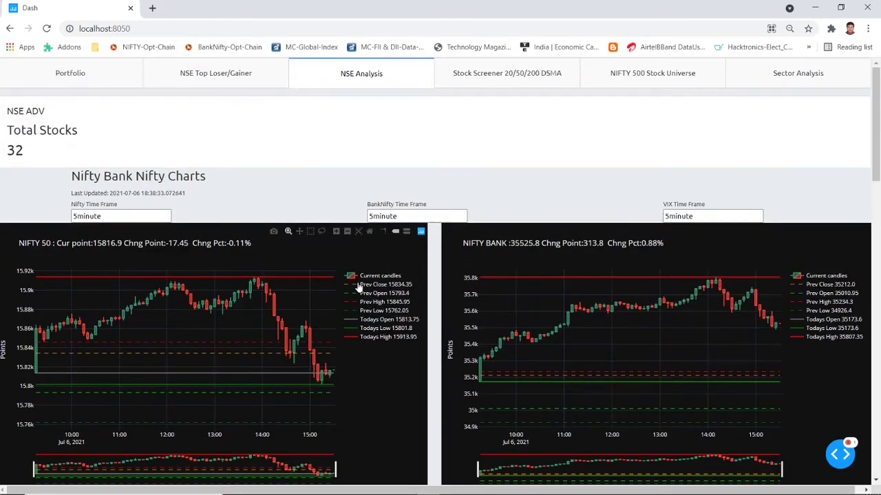
pyautogui.scroll(-3)
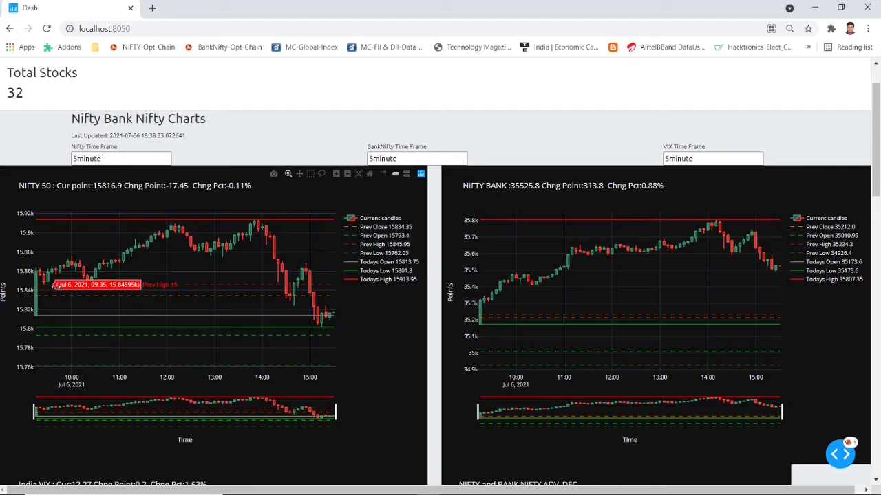
pyautogui.moveTo(345, 334)
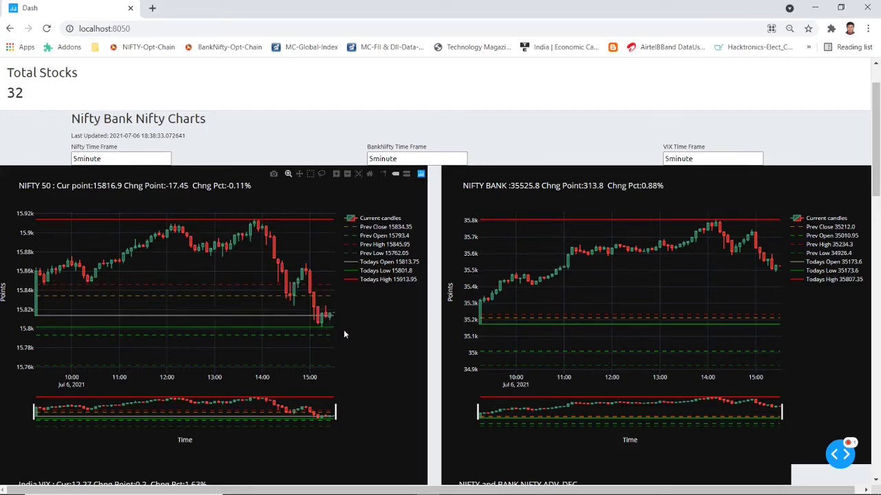
pyautogui.scroll(-3)
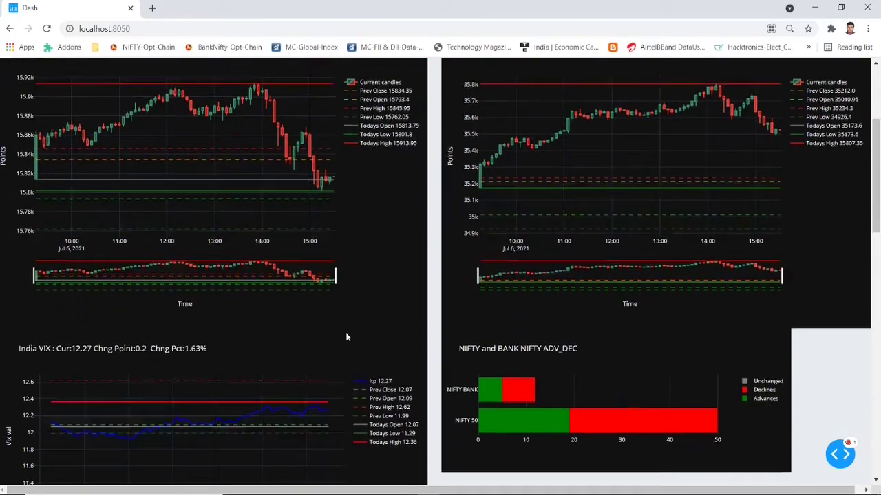
pyautogui.scroll(-3)
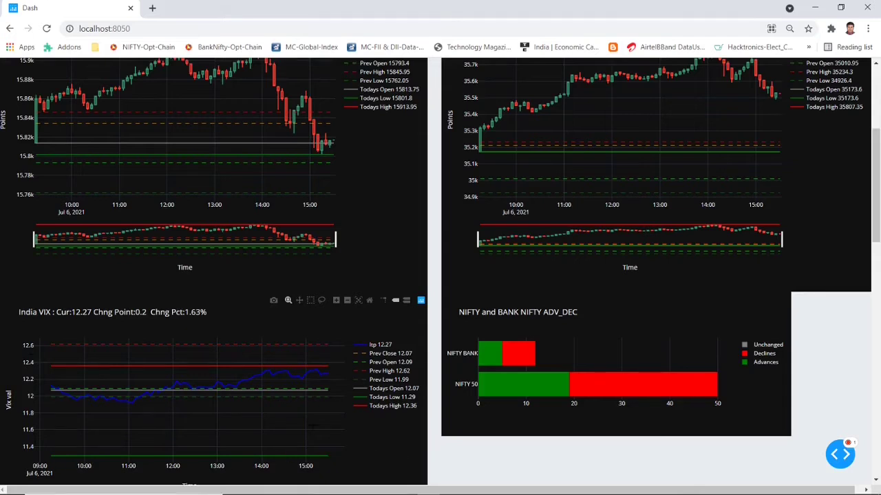
pyautogui.moveTo(123, 396)
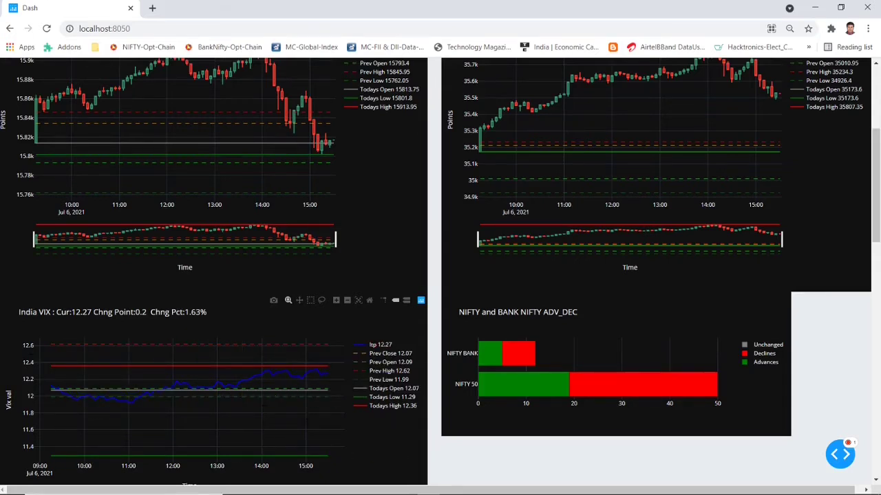
pyautogui.moveTo(338, 366)
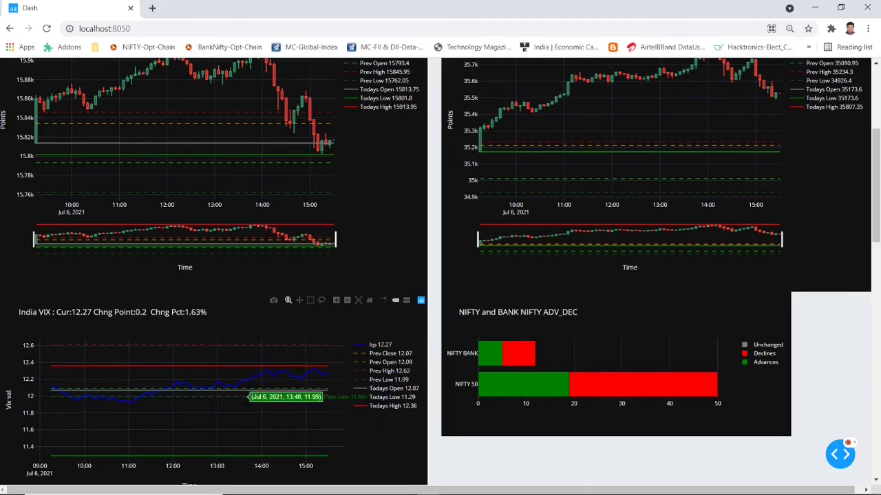
pyautogui.moveTo(244, 396)
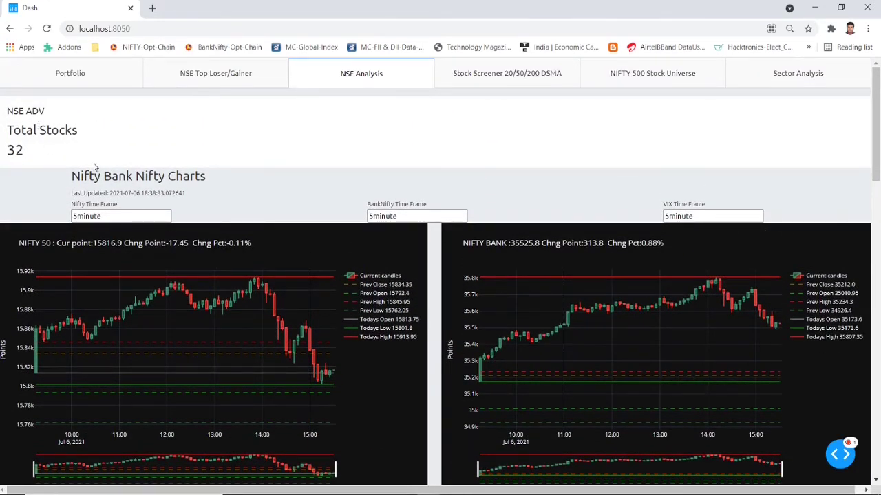
pyautogui.moveTo(83, 135)
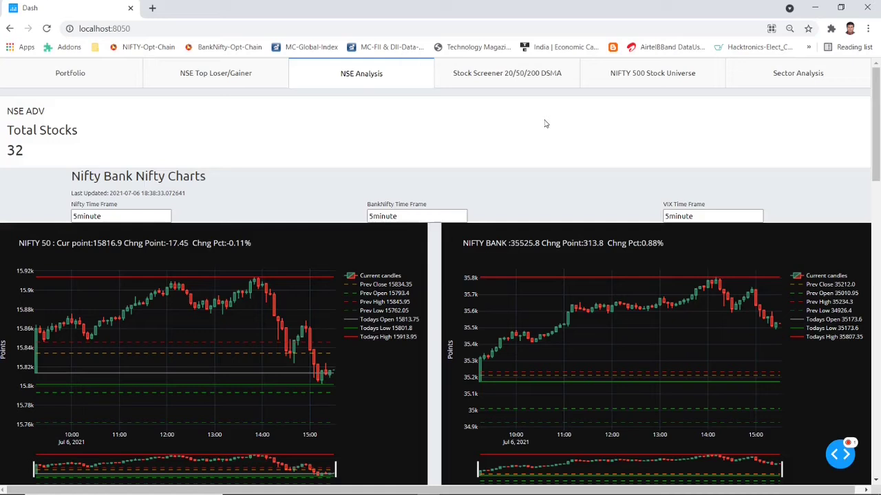
pyautogui.moveTo(149, 213)
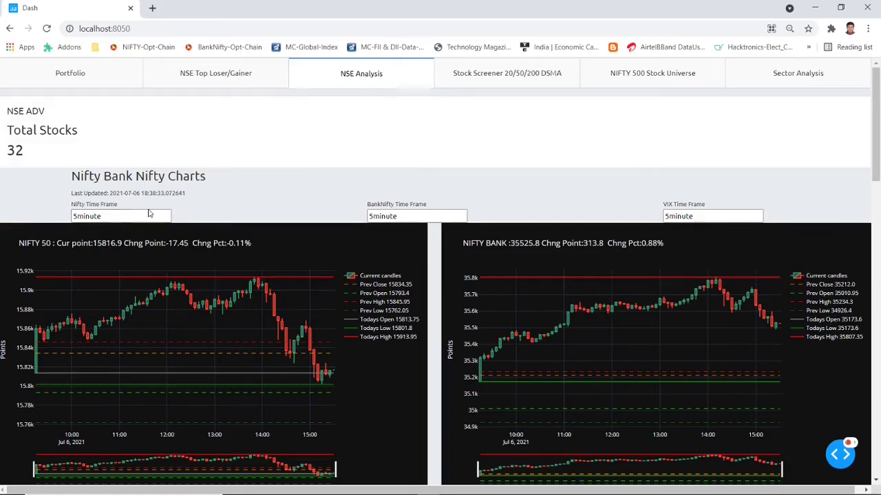
pyautogui.click(121, 216)
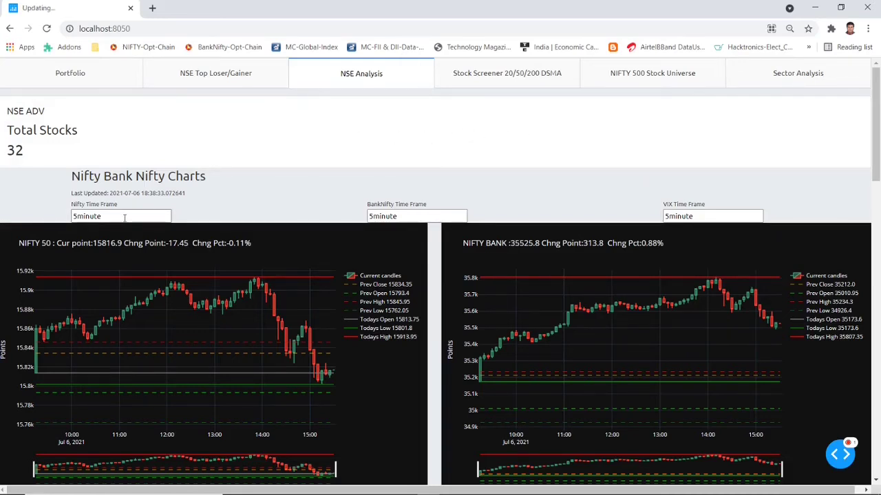
pyautogui.moveTo(385, 229)
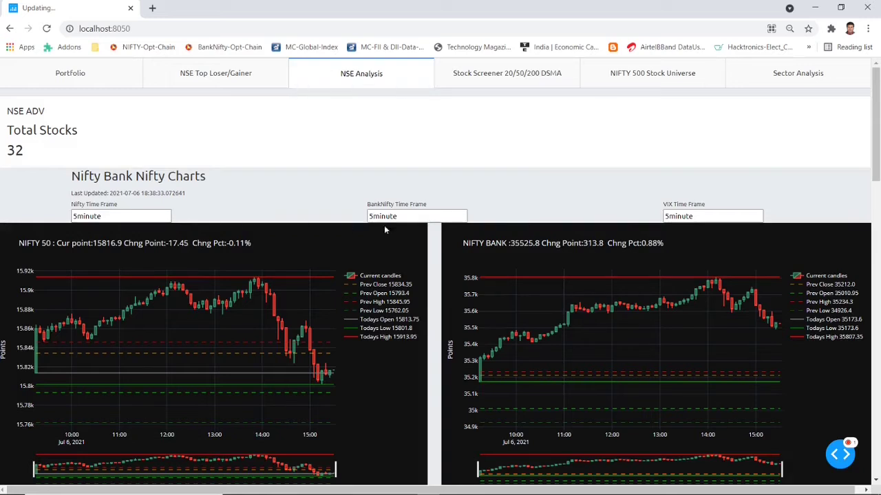
pyautogui.click(121, 216)
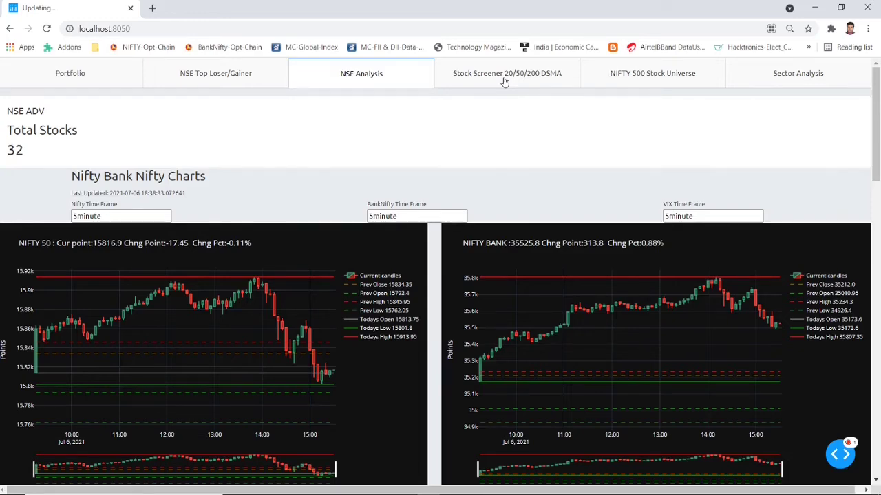
# Scroll through the 20/50/200 DSMA screener tables, then switch to the NIFTY 500 Stock Universe.
pyautogui.click(506, 74)
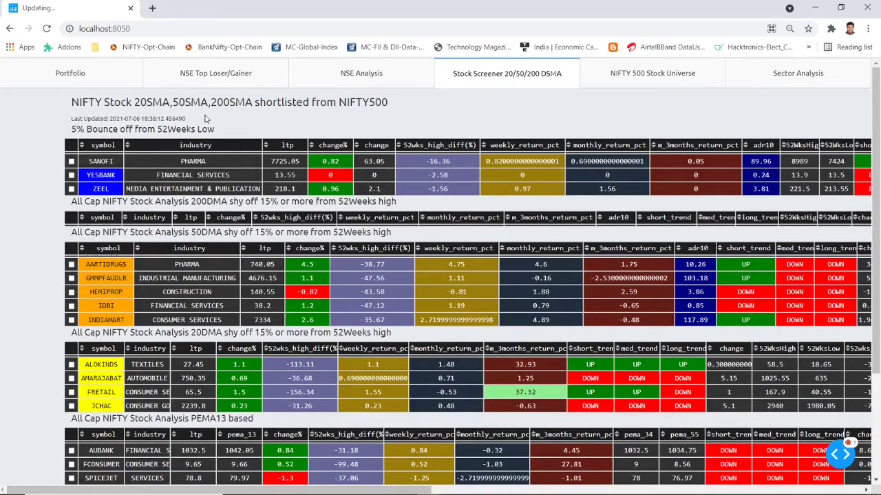
pyautogui.moveTo(366, 131)
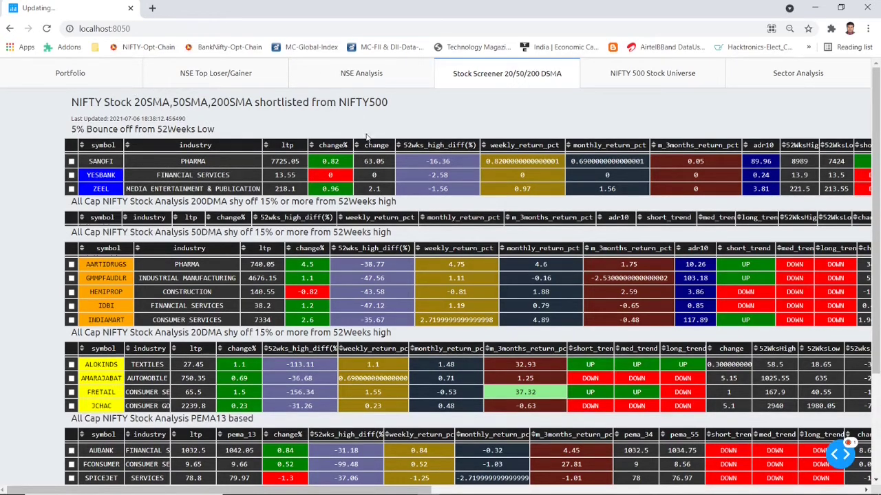
pyautogui.scroll(-3)
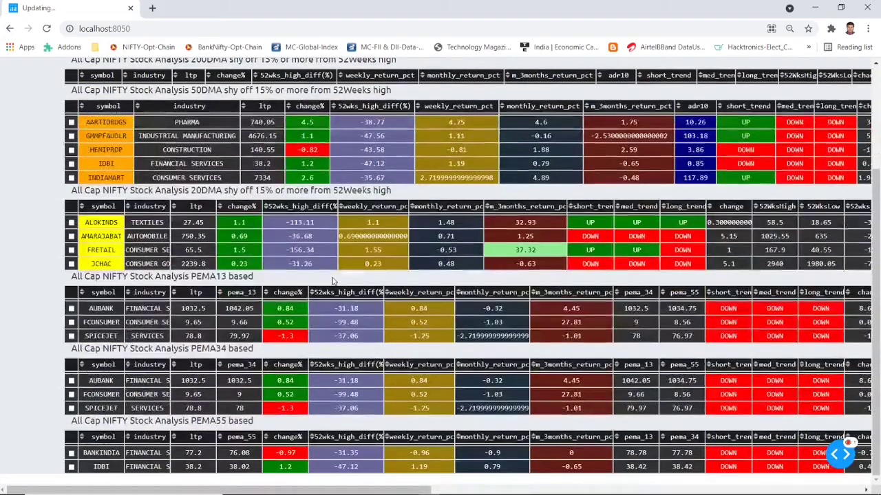
pyautogui.moveTo(272, 370)
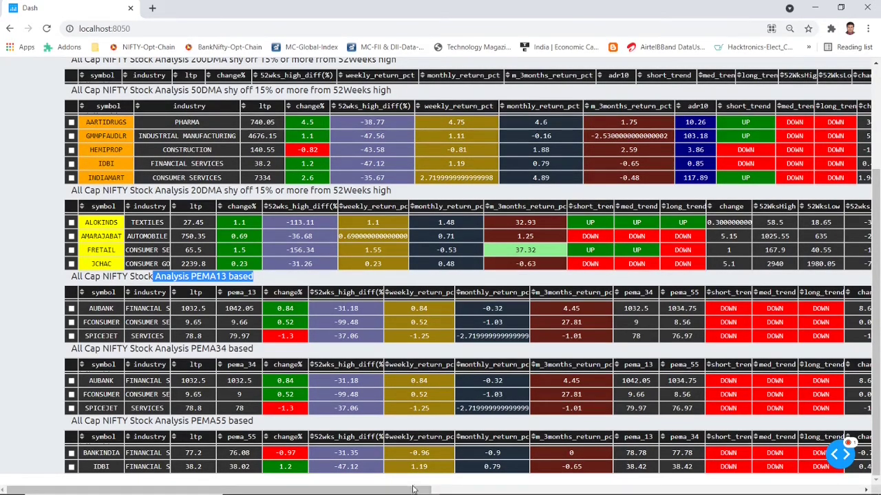
pyautogui.hscroll(3)
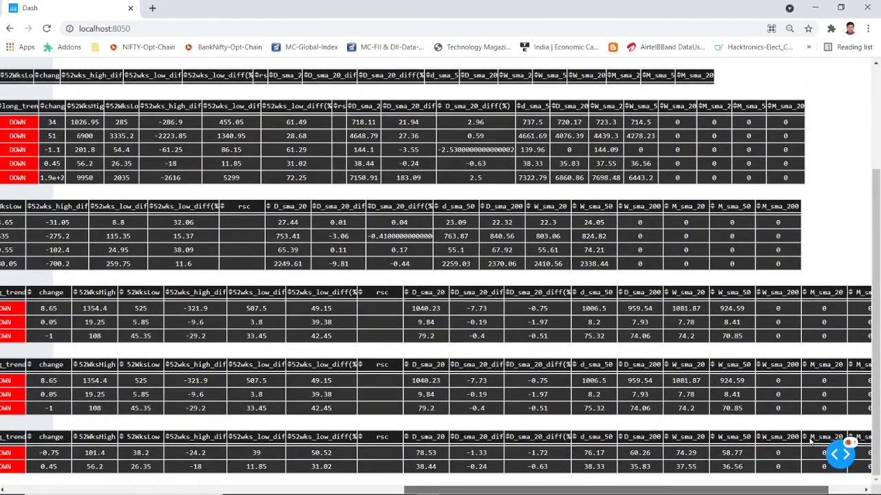
pyautogui.hscroll(3)
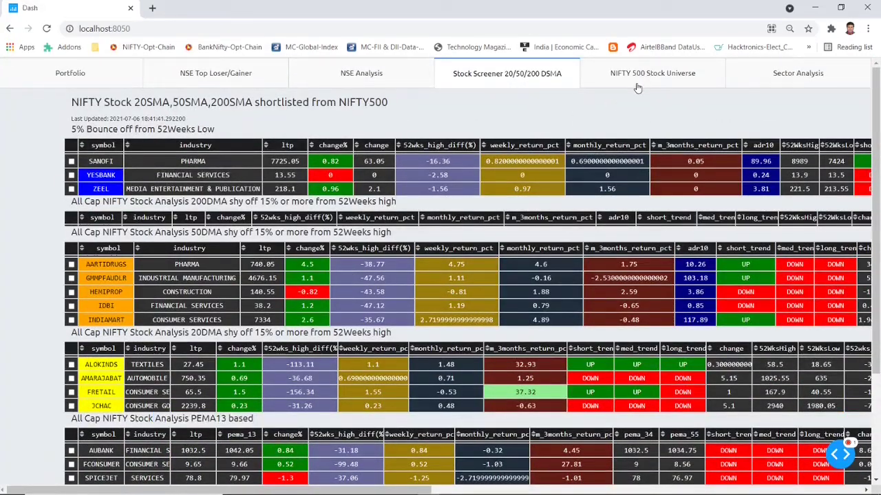
pyautogui.click(651, 73)
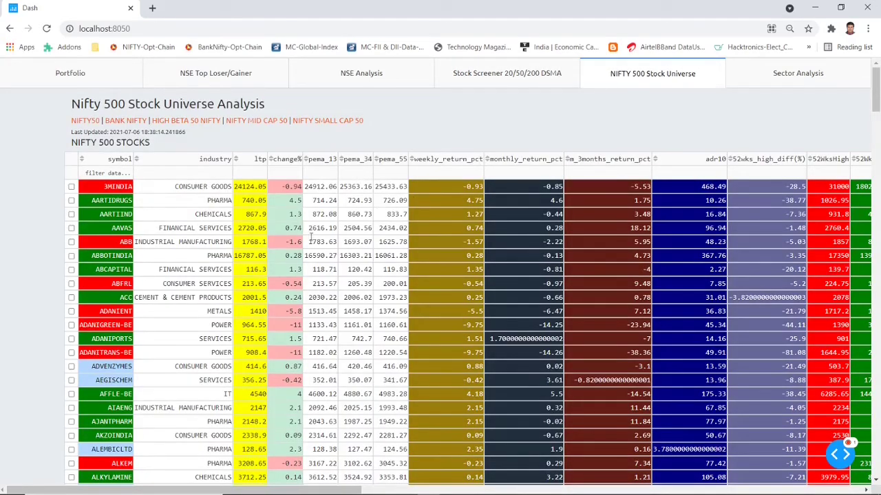
# Filter the NIFTY 500 STOCKS table with 'TATA', scroll across, then jump to NIFTY50.
pyautogui.click(107, 172)
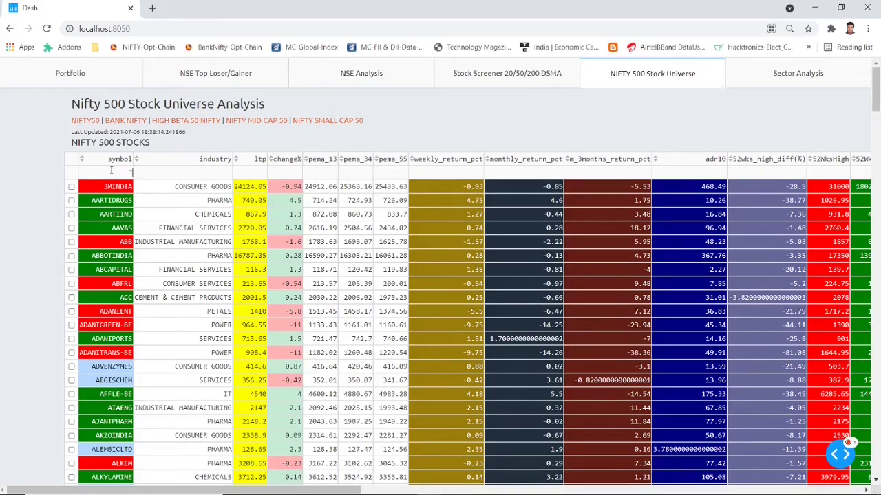
pyautogui.write('TATA')
pyautogui.click(187, 173)
pyautogui.write('IT')
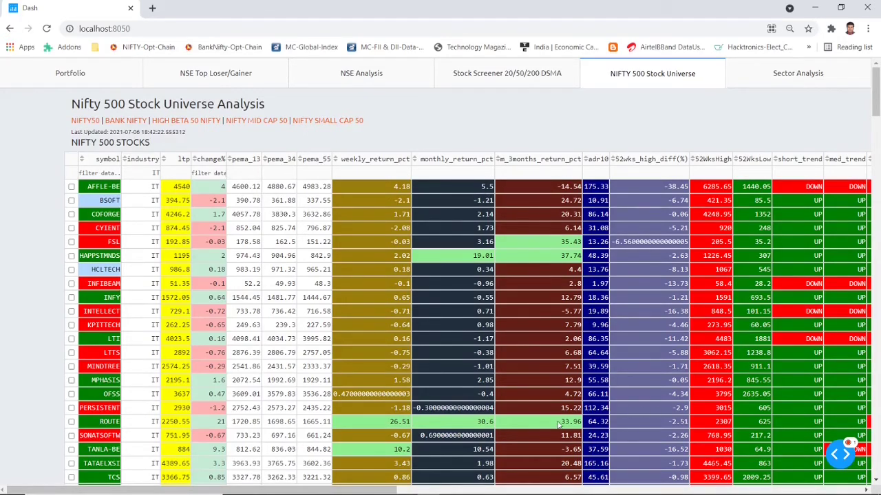
pyautogui.hscroll(3)
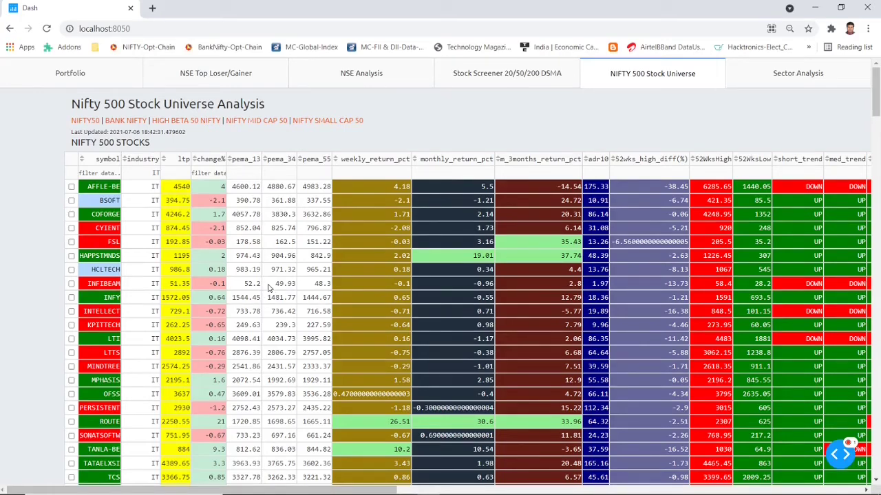
pyautogui.click(85, 120)
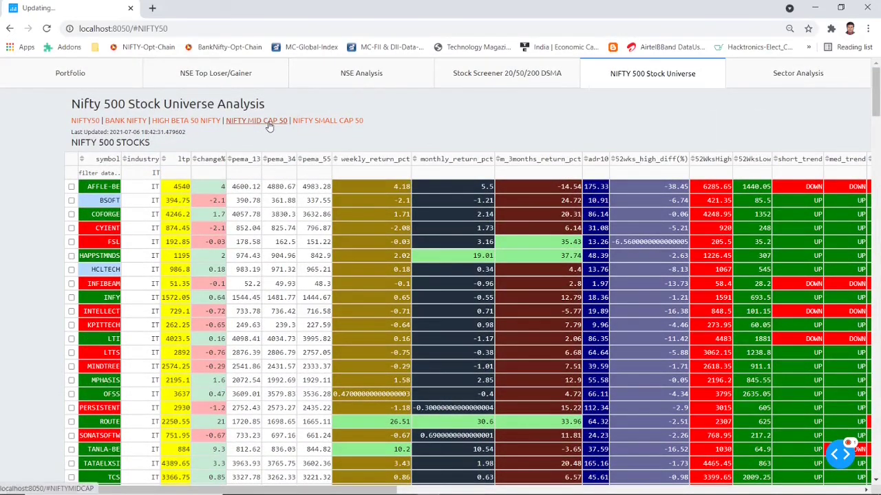
# Show the NIFTY MIDCAP 50 stocks table and scroll down and back up its rows.
pyautogui.click(256, 120)
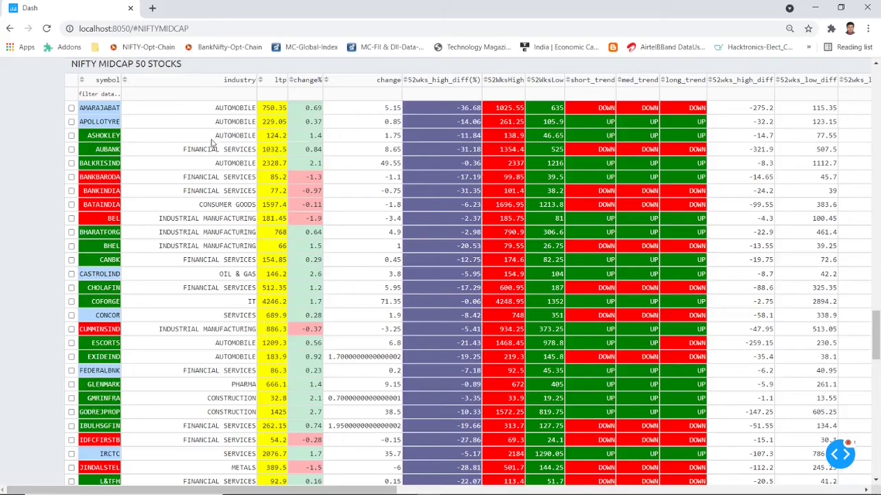
pyautogui.scroll(-3)
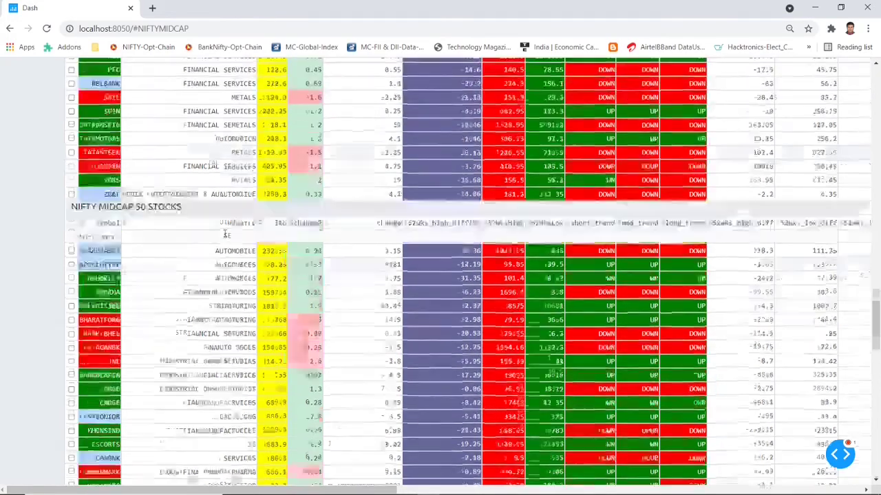
pyautogui.scroll(3)
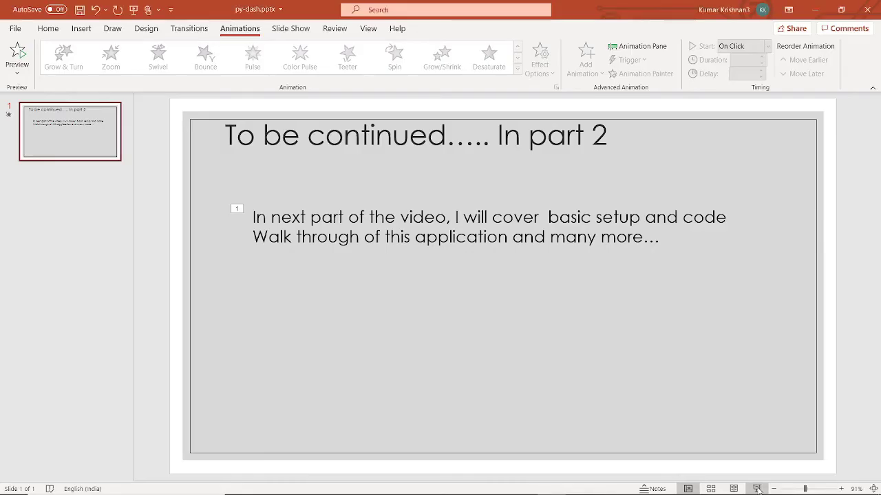
# Present the 'To be continued….. In part 2' slide full screen.
pyautogui.click(756, 487)
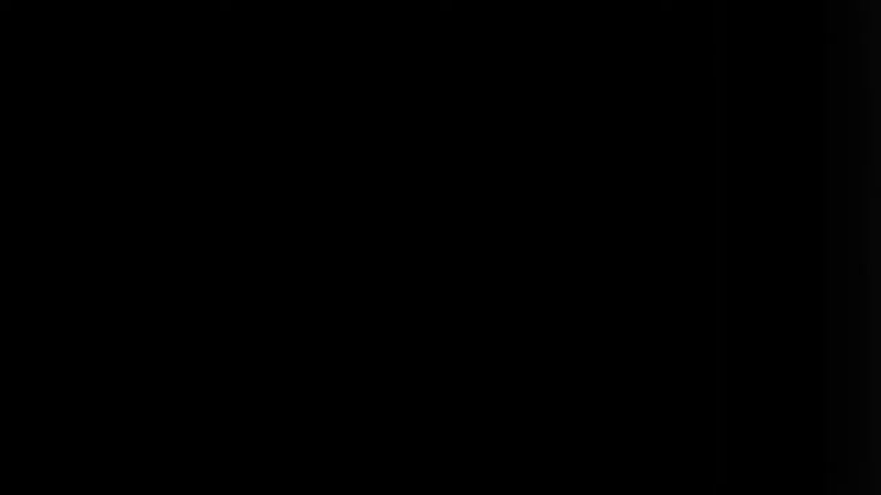